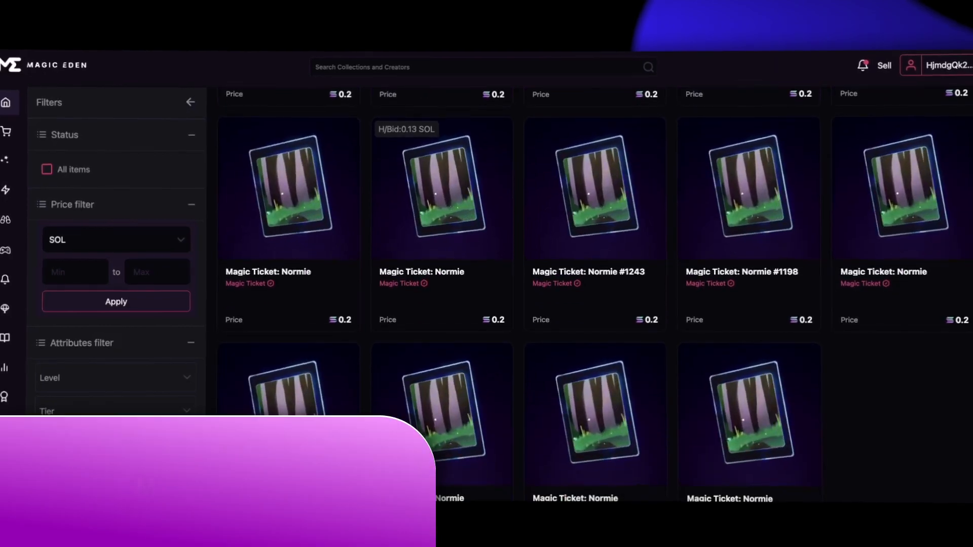
Step: View the Magic Ticket: Normie listing priced at 0.22 SOL
click(441, 188)
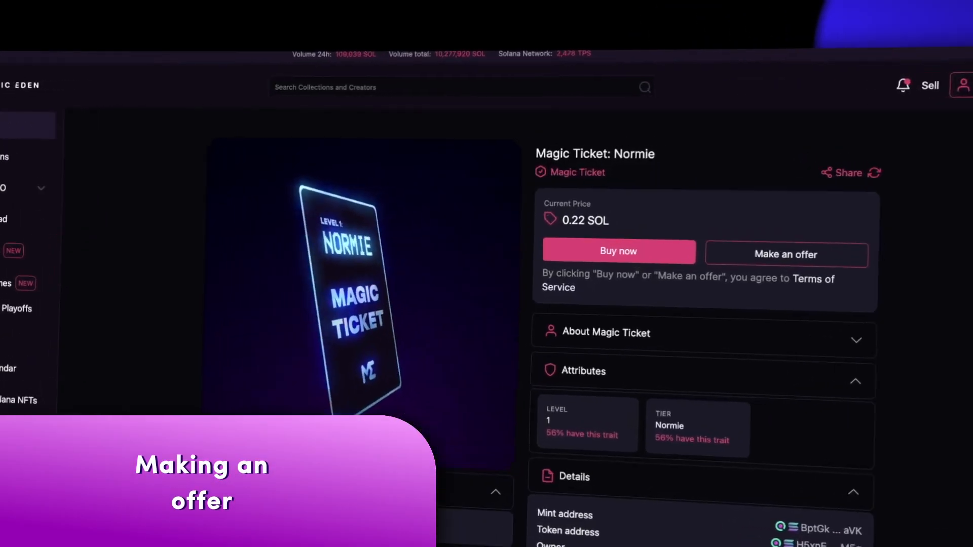
Step: Place a 0.12 SOL offer on the Magic Ticket: Normie and approve it in the wallet
click(785, 253)
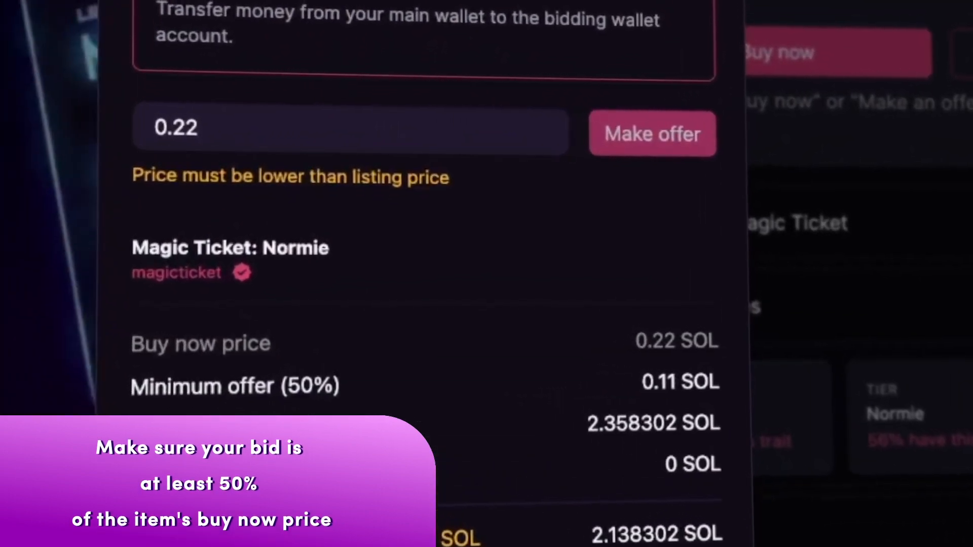
click(617, 213)
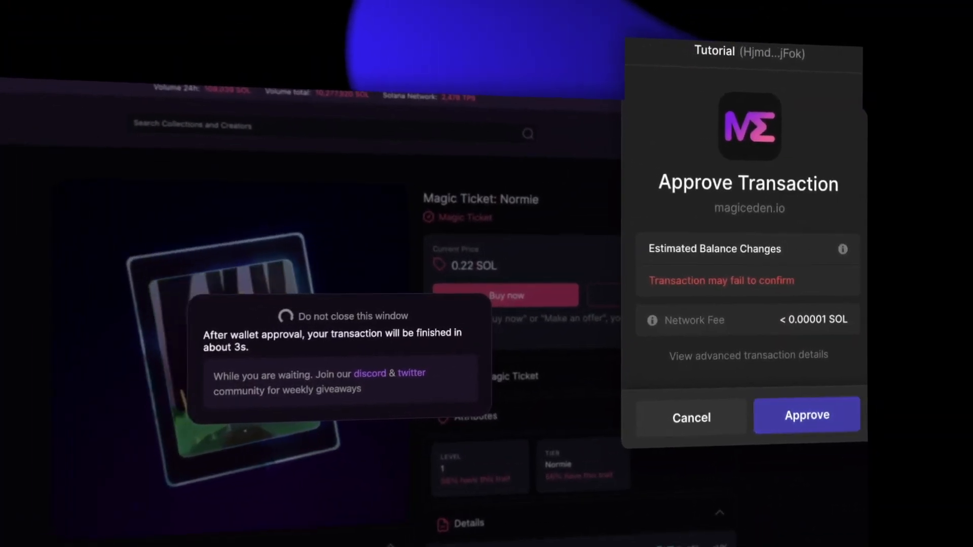
click(806, 414)
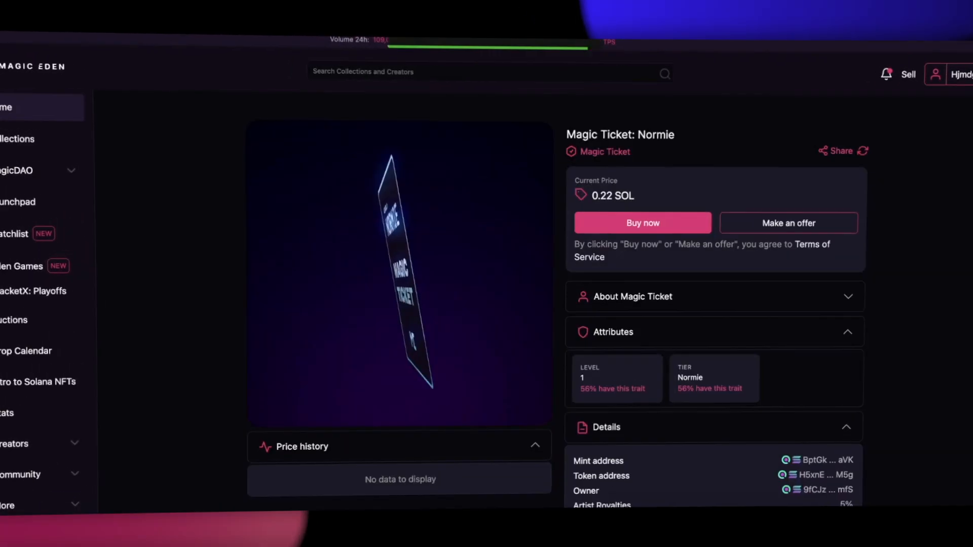
click(789, 223)
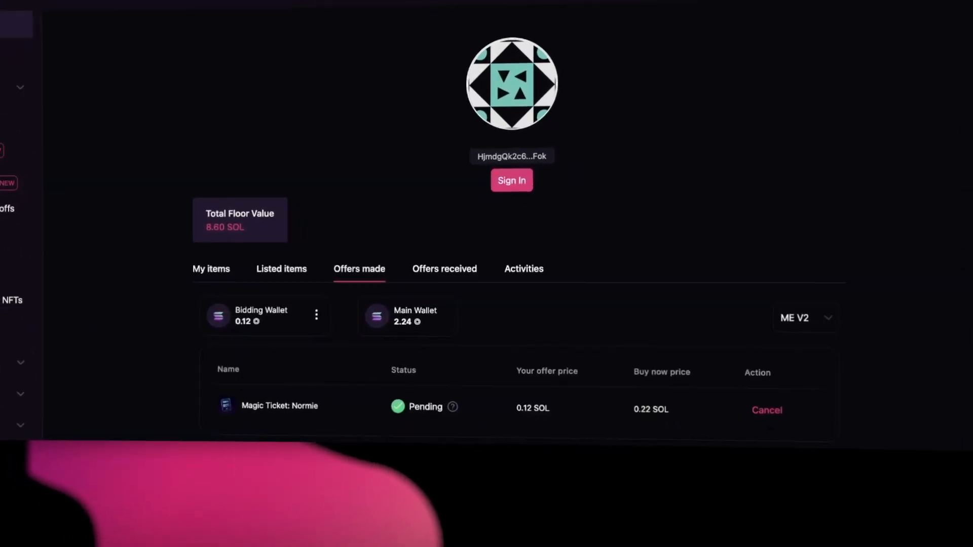
Step: Cancel the pending 0.12 SOL Magic Ticket offer from the profile's offers made
click(767, 410)
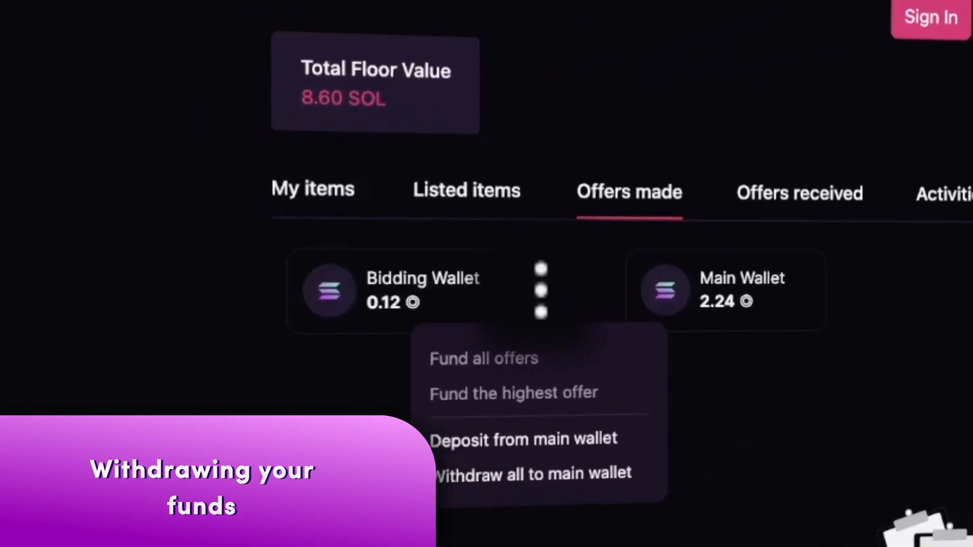
Step: Withdraw all 0.12 SOL from the bidding wallet to the main wallet and approve it
click(530, 474)
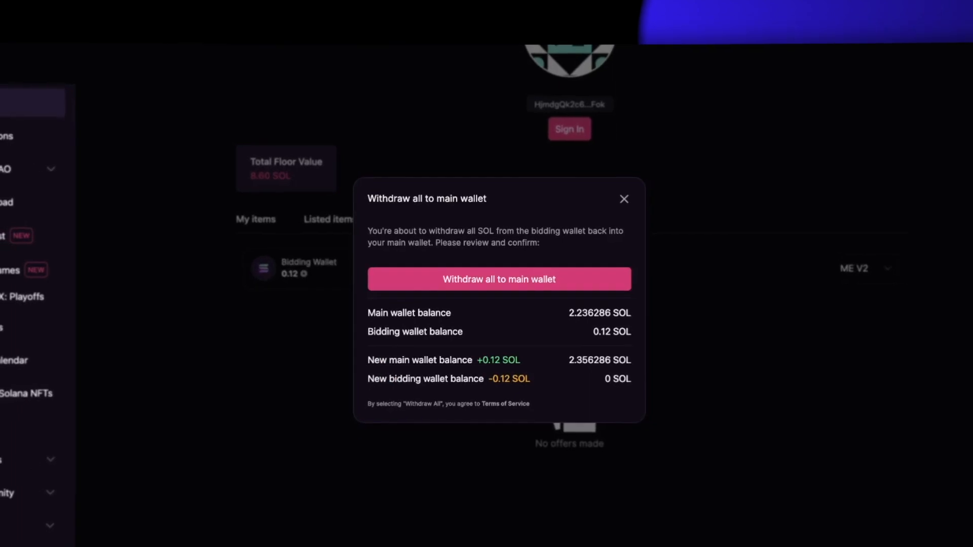
click(498, 279)
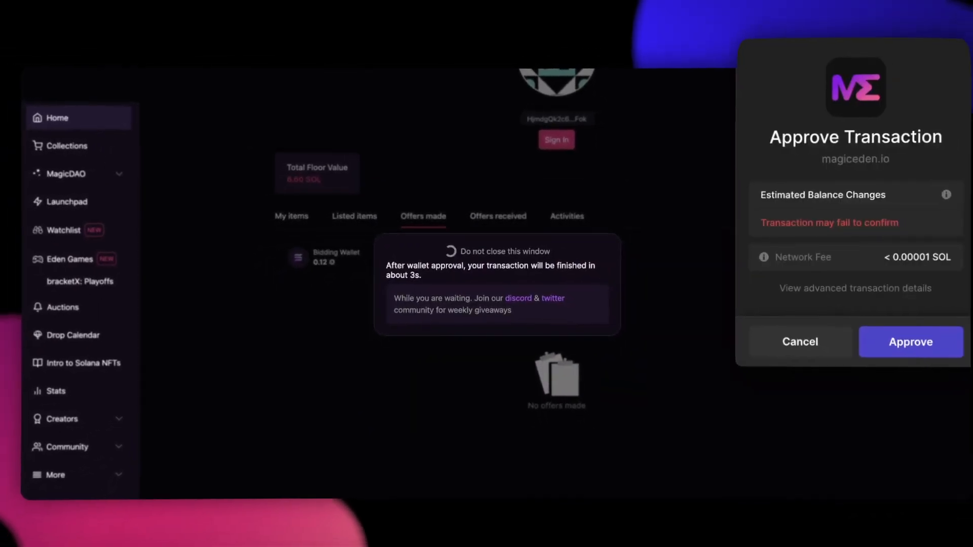
click(910, 342)
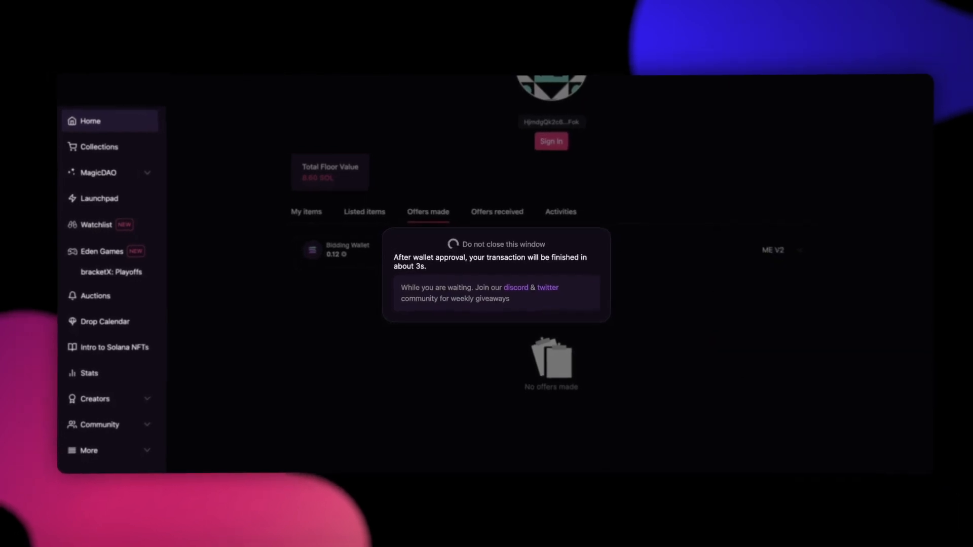